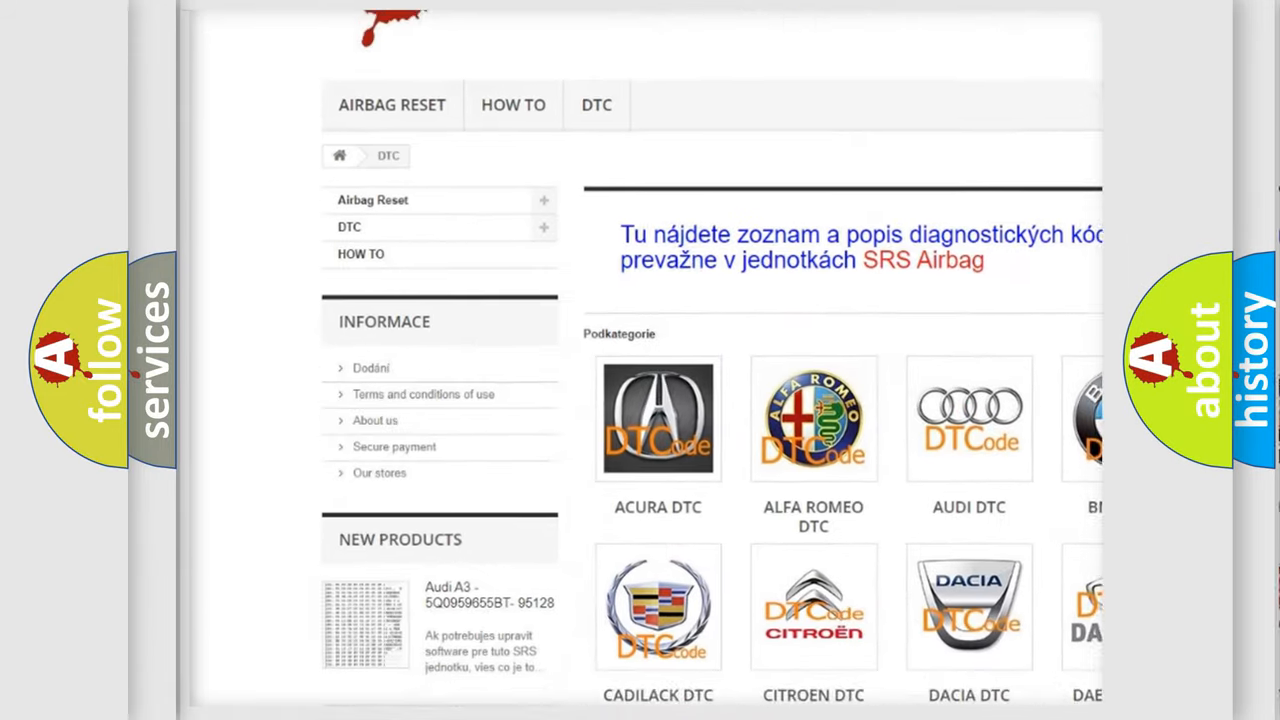
Step: Show the Cadillac P1AF8 slide with its definition and repair steps for the RH airbag circuit
{"action": "scroll", "scroll_direction": "down", "scroll_amount": 3}
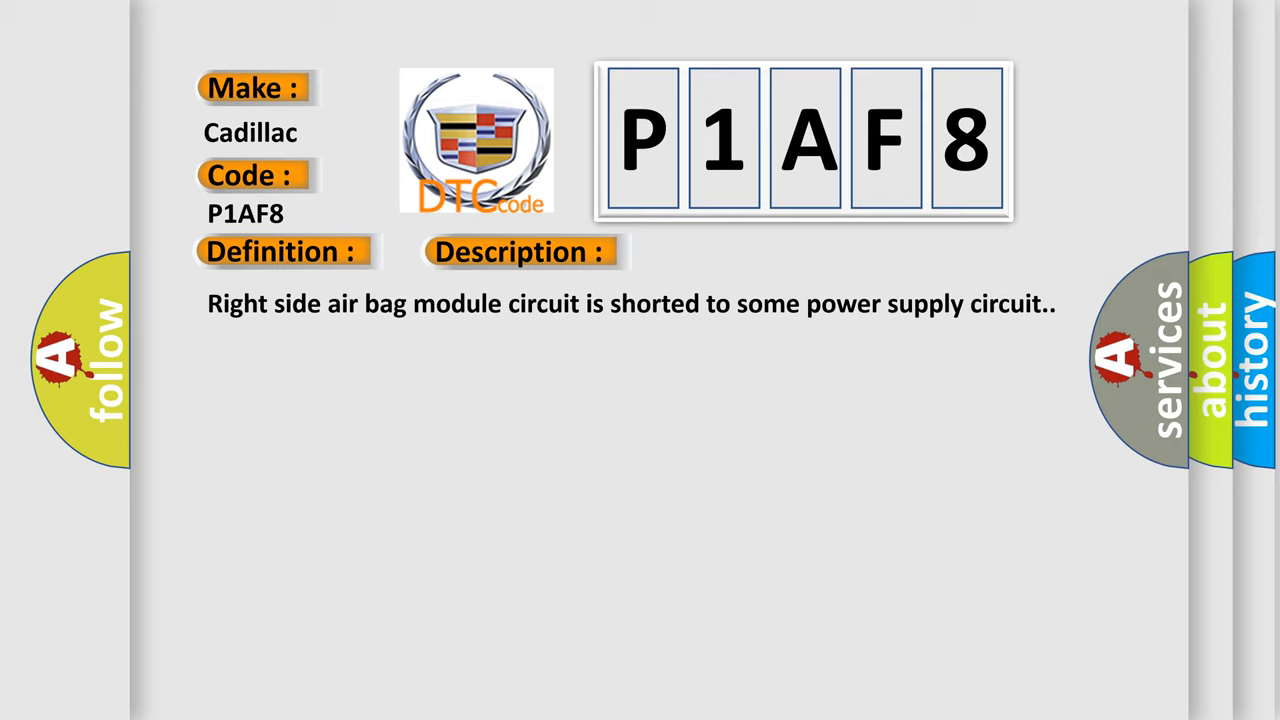
{"action": "left_click", "coordinate": [736, 252]}
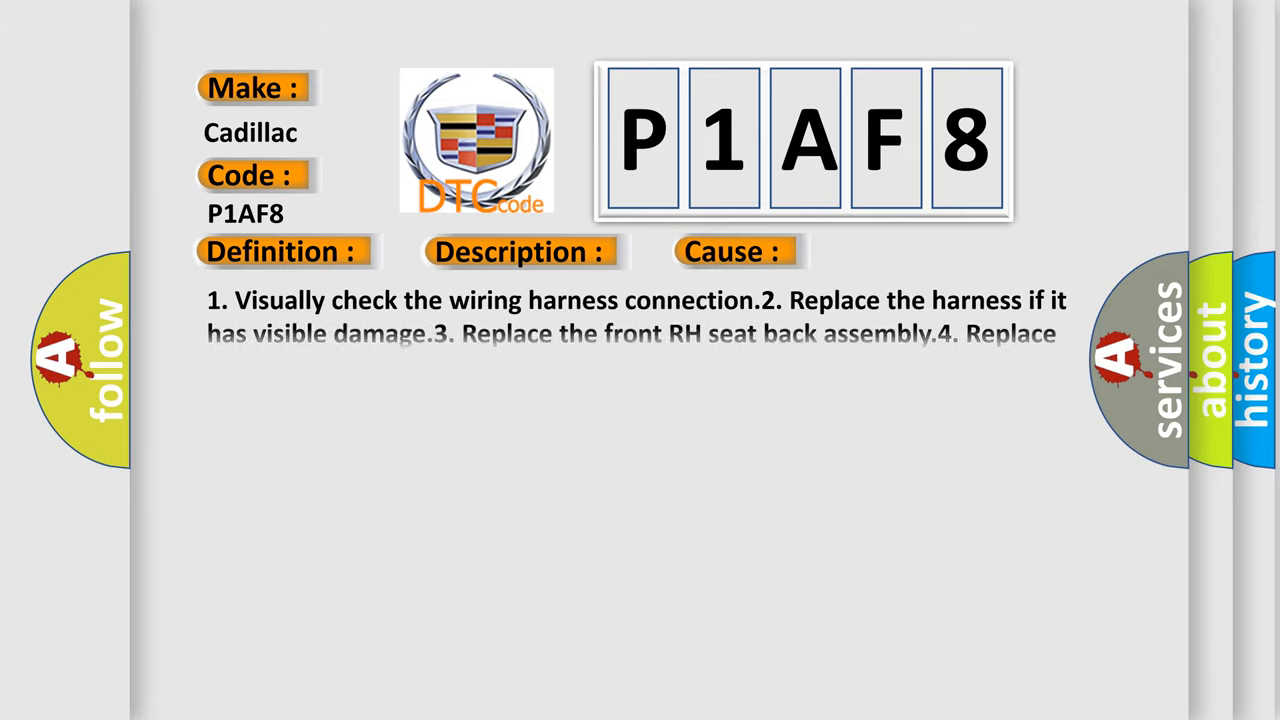